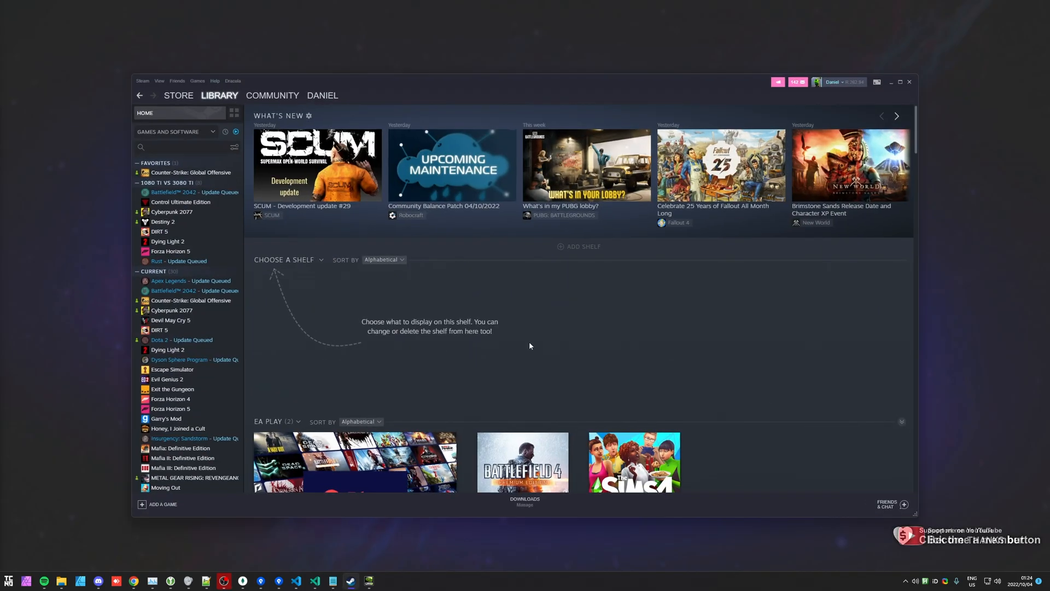
- Switch from the game library to the Steam Store front page with its Next Fest banner
click(179, 95)
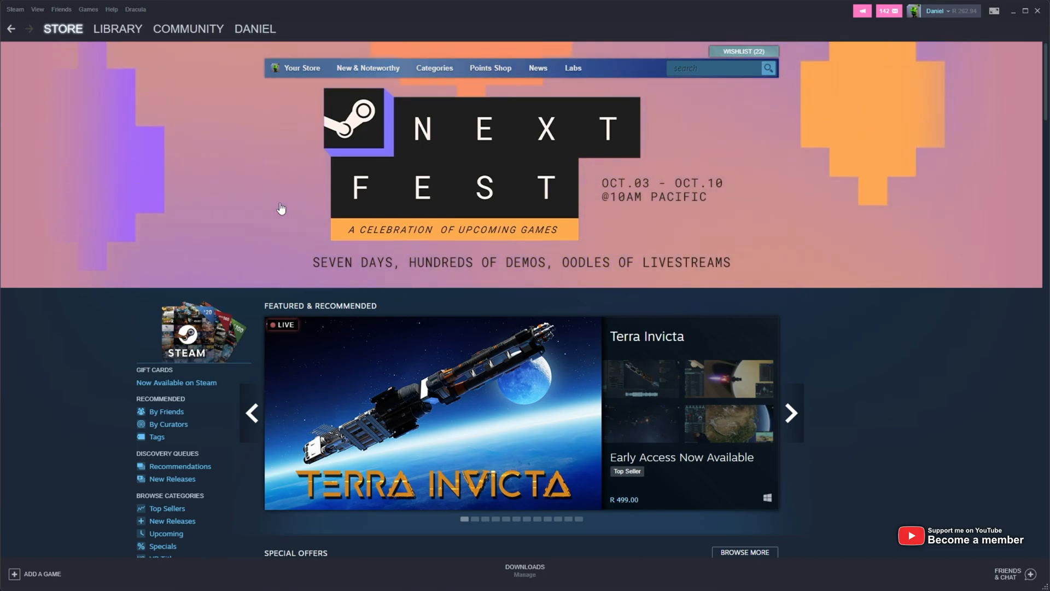
mouse_move(545, 313)
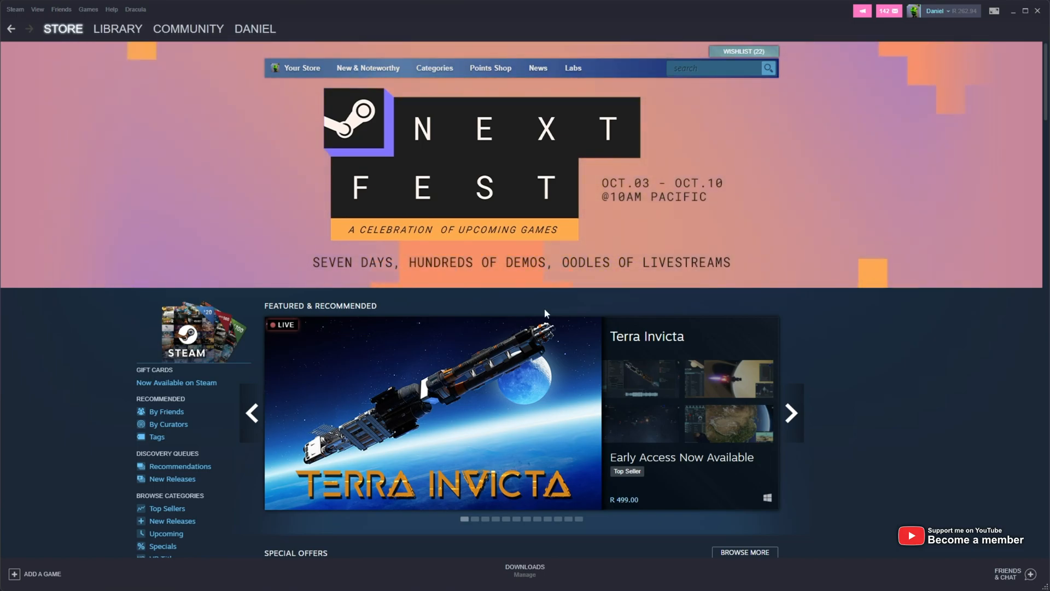
click(791, 412)
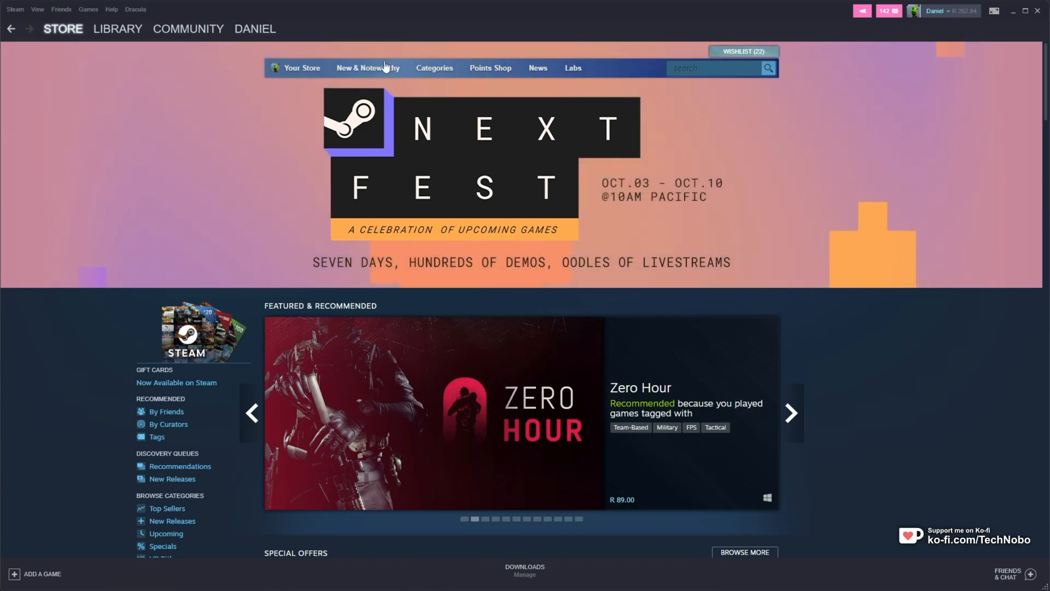
- Open the Next Fest event page, scroll to the Discovery Queue badge, and dismiss the broadcast player
click(791, 412)
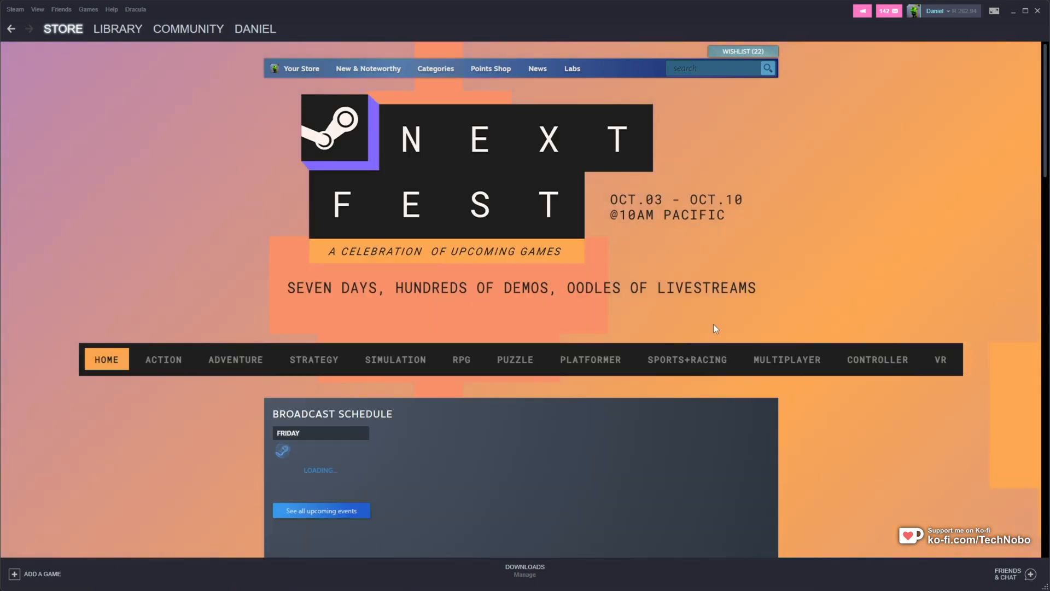
scroll(down, 3)
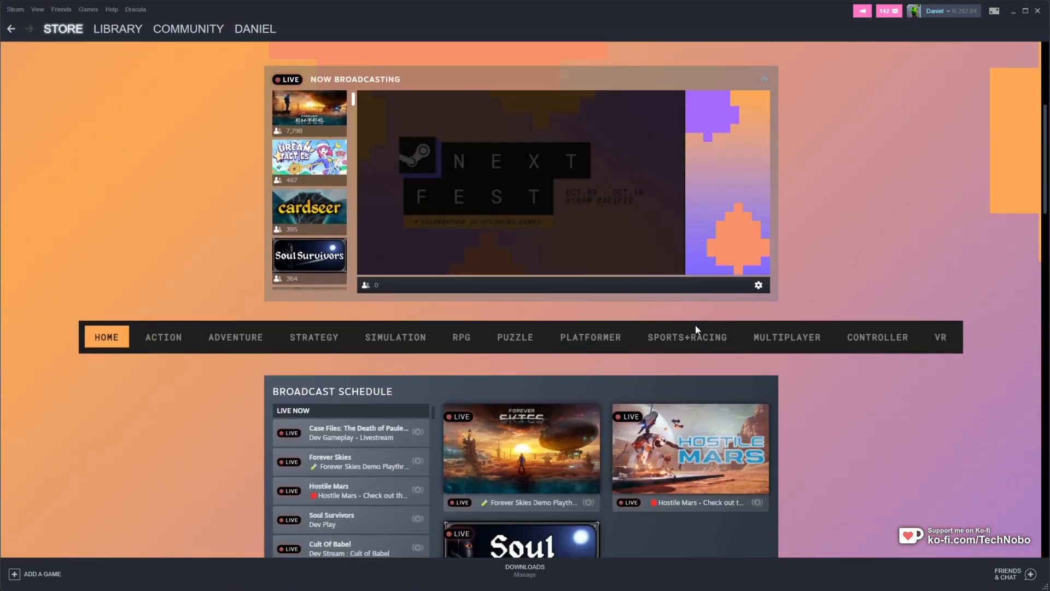
scroll(down, 3)
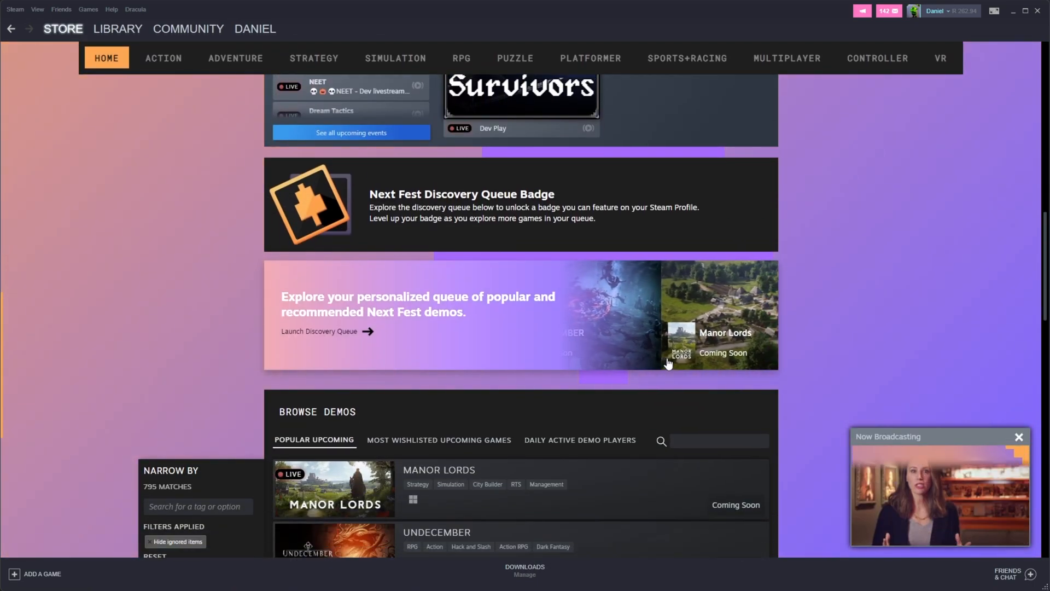
click(1018, 437)
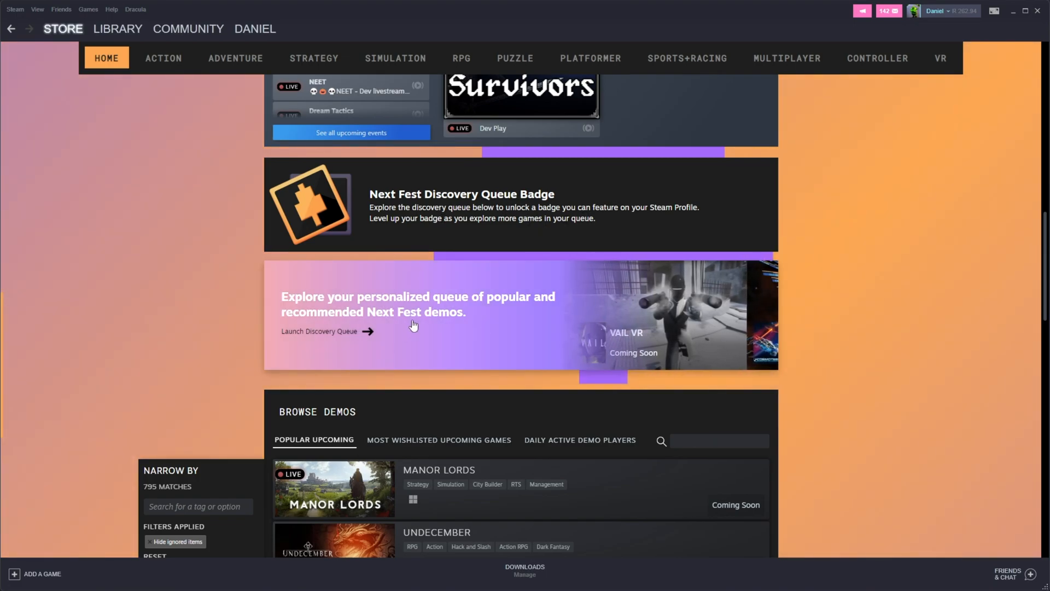
- Launch the personalized Next Fest queue, advance through each demo to the end, and continue
click(522, 288)
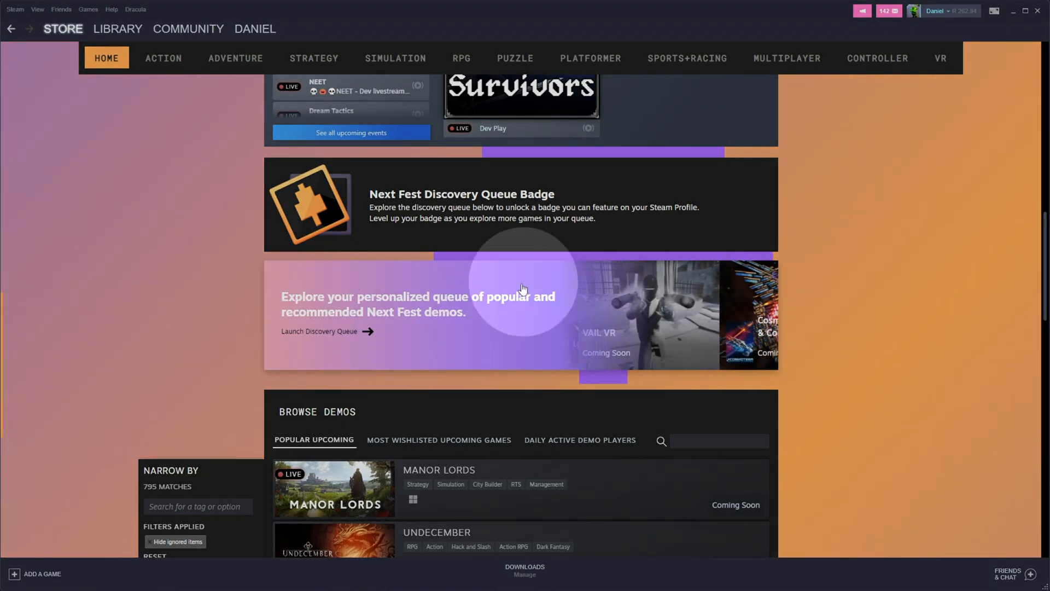
click(319, 330)
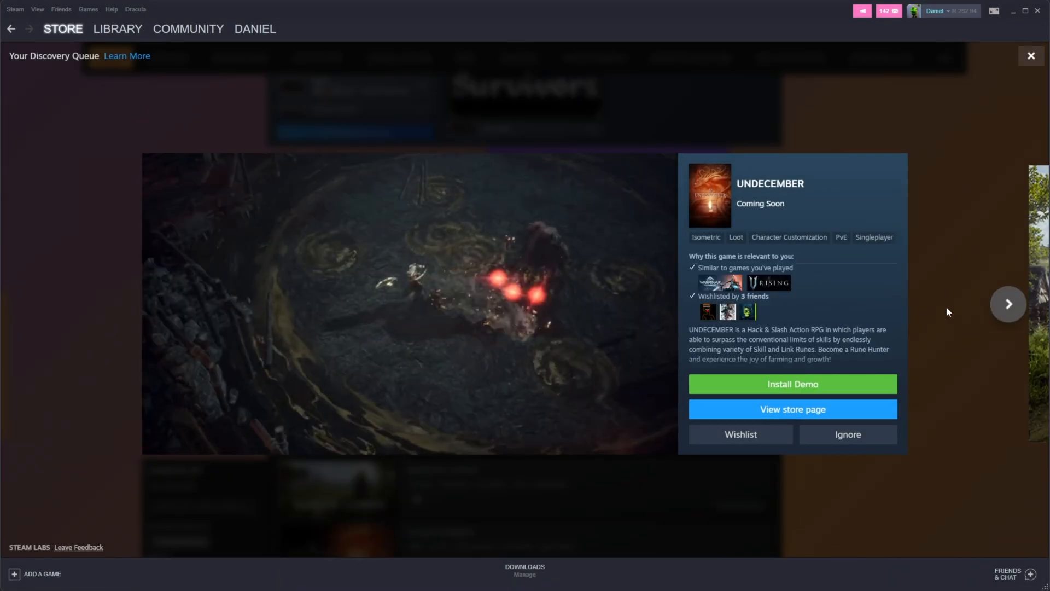
click(1008, 304)
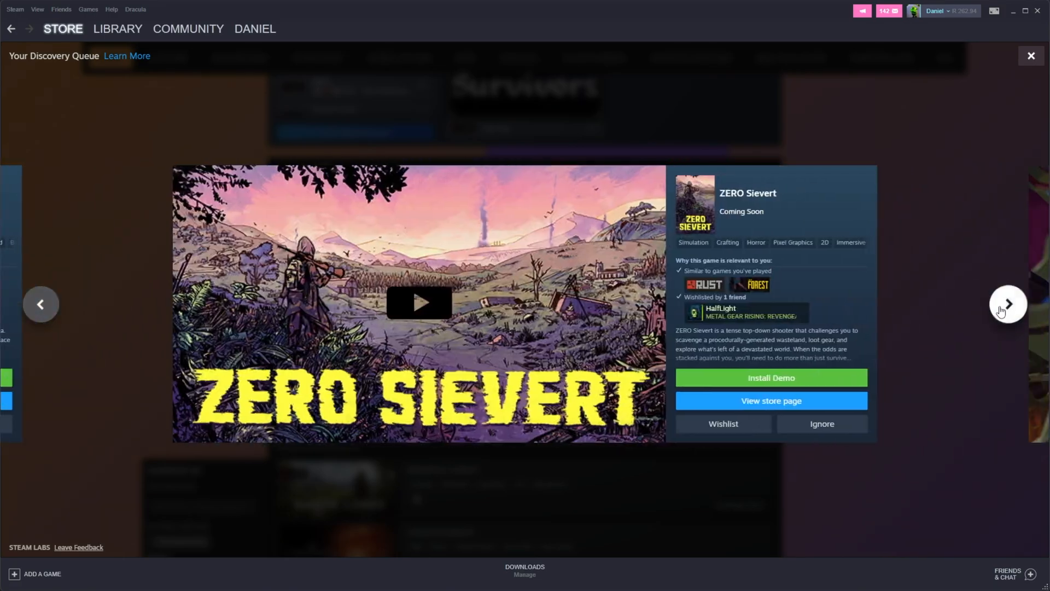
click(1007, 303)
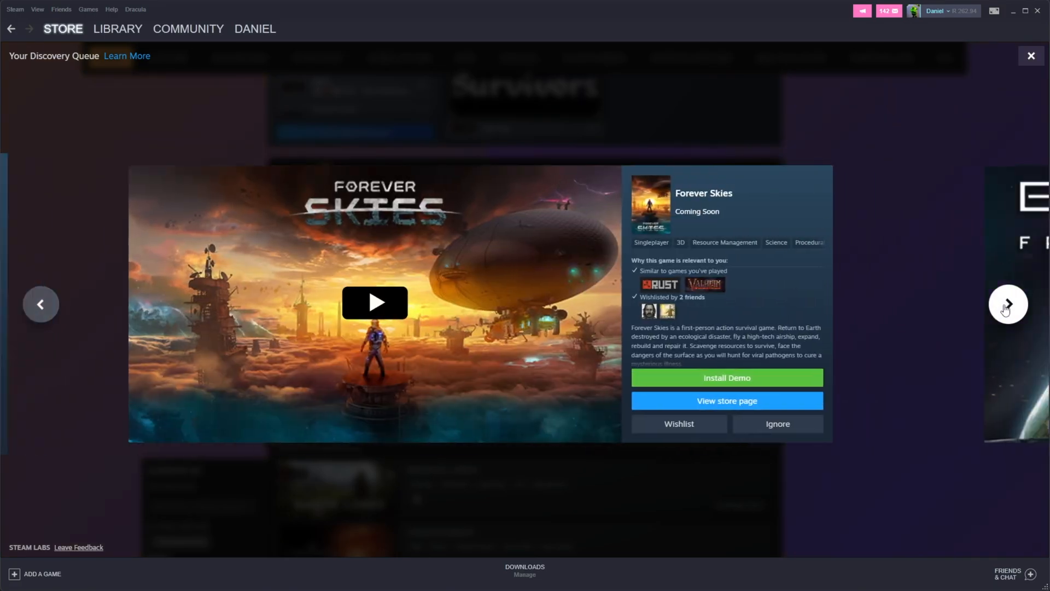
click(1007, 304)
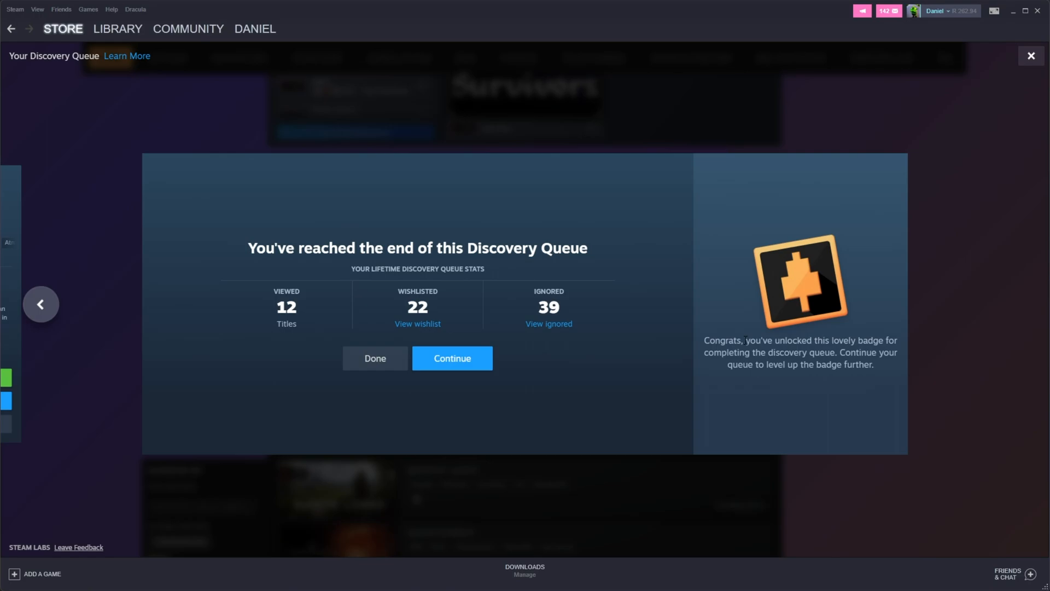
mouse_move(707, 404)
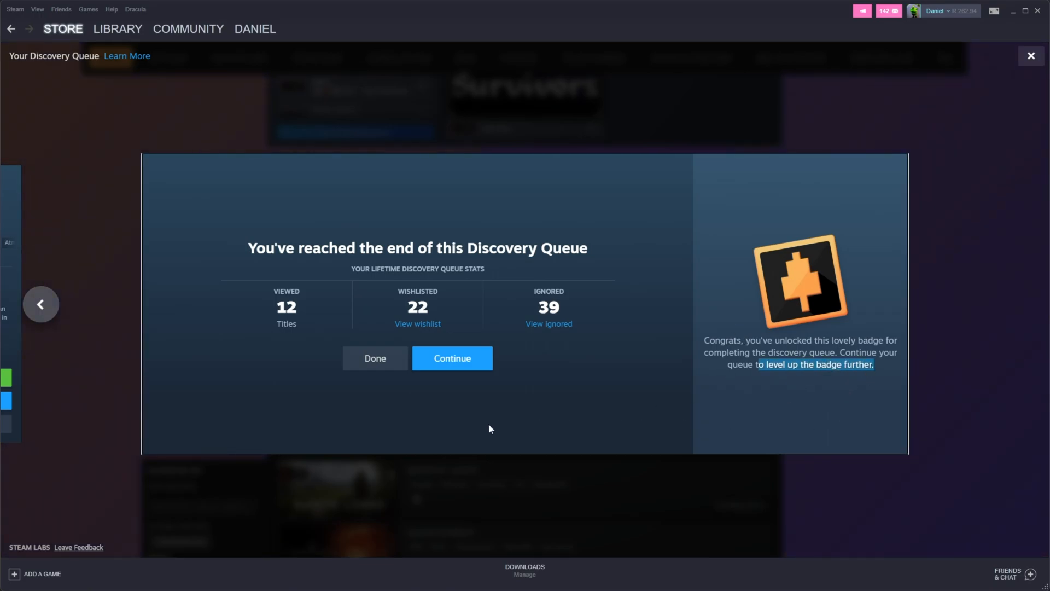
click(451, 358)
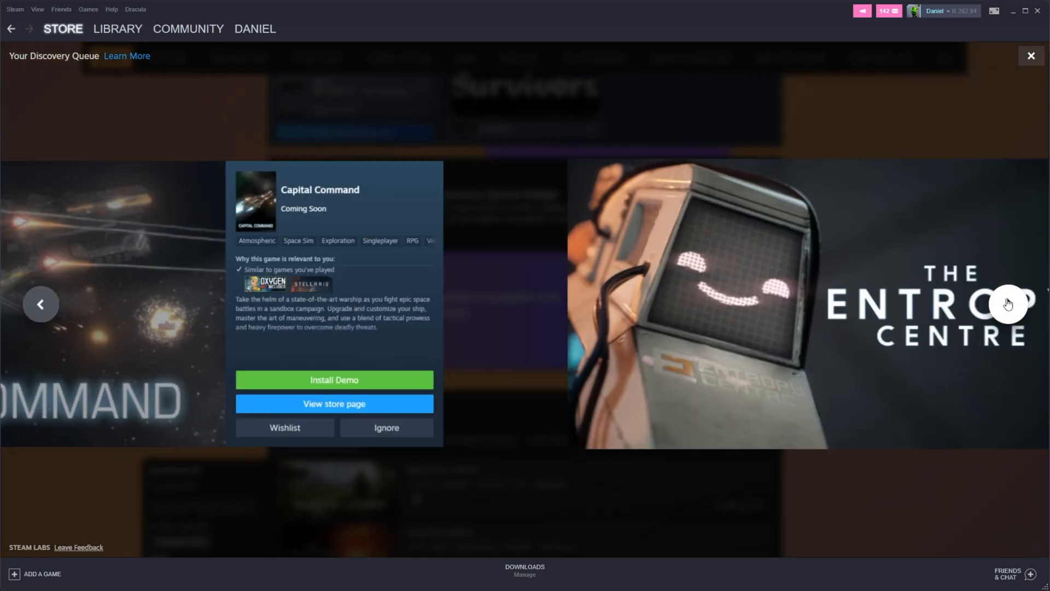
- Advance through the remaining demos, click Done, and return to the event page at badge Level 1
click(1008, 304)
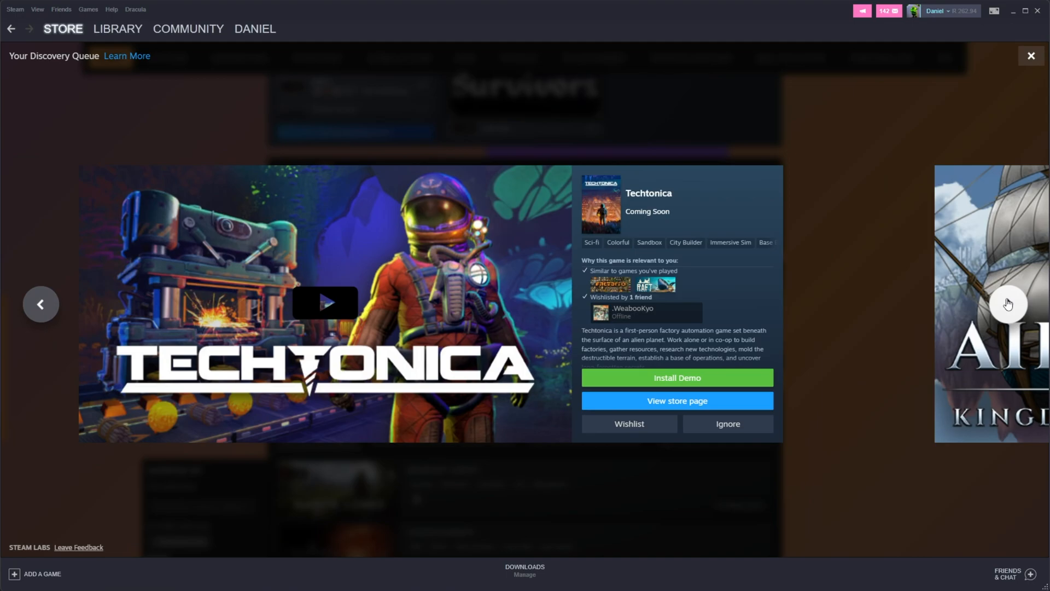
click(1008, 303)
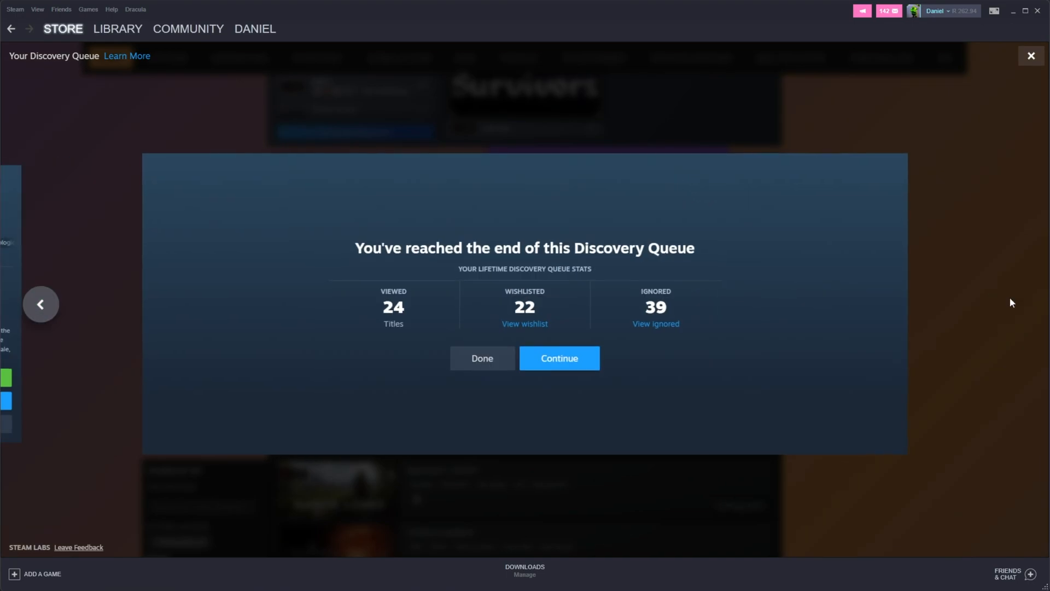
click(481, 358)
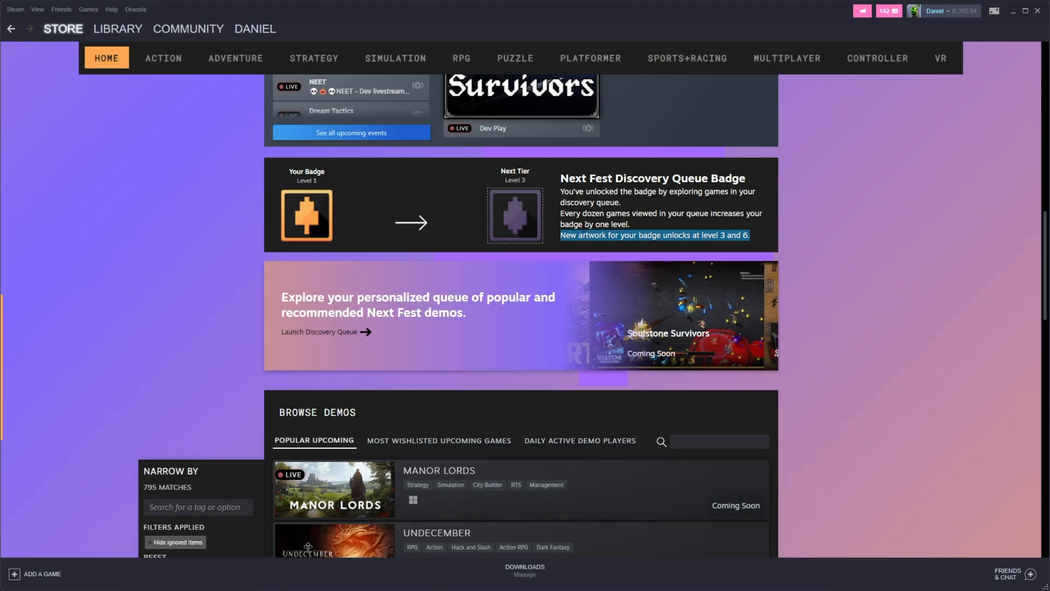
- Run a queue past Chasm: The Rift, Coral Island, The Pale Beyond, DREDGE and Wildfrost
click(319, 332)
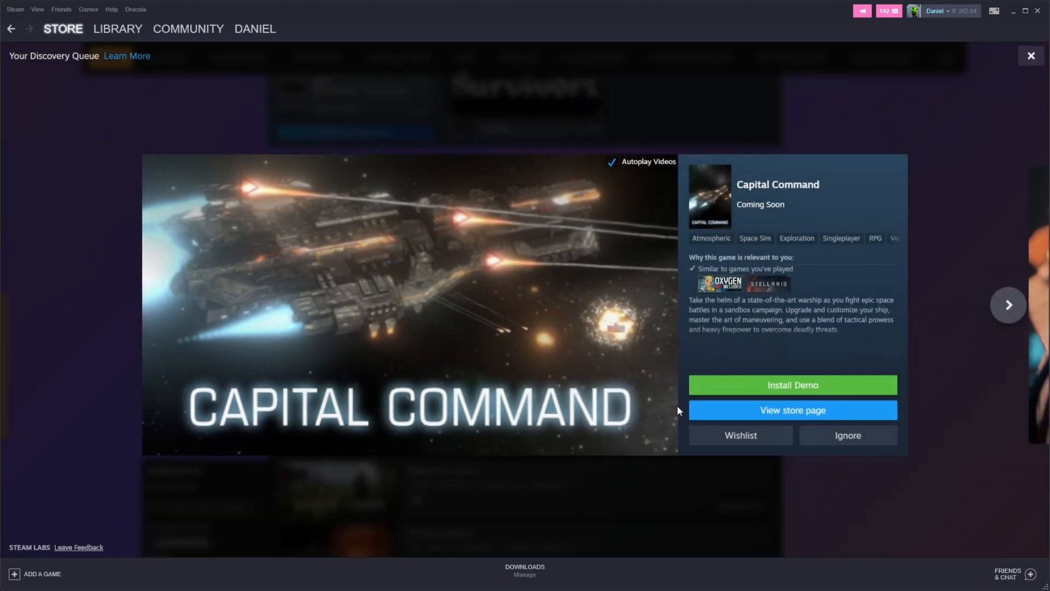
click(1008, 305)
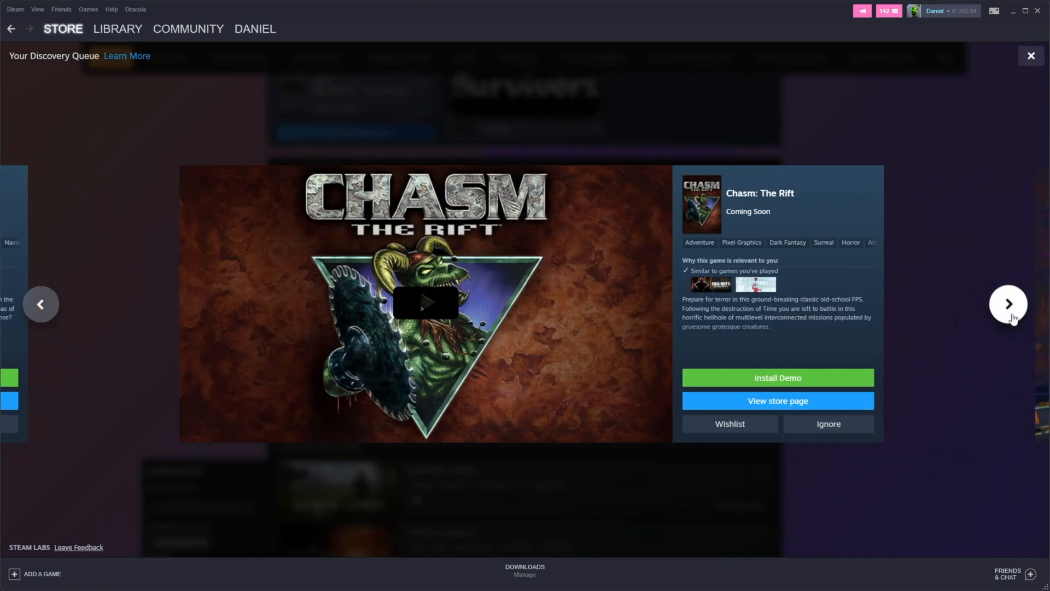
click(1008, 304)
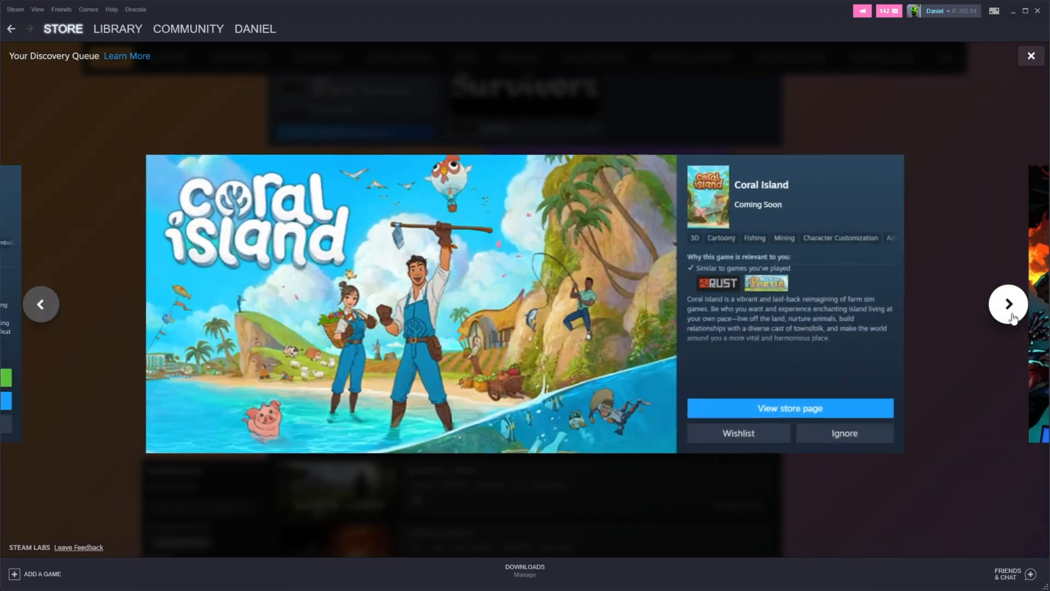
click(1008, 304)
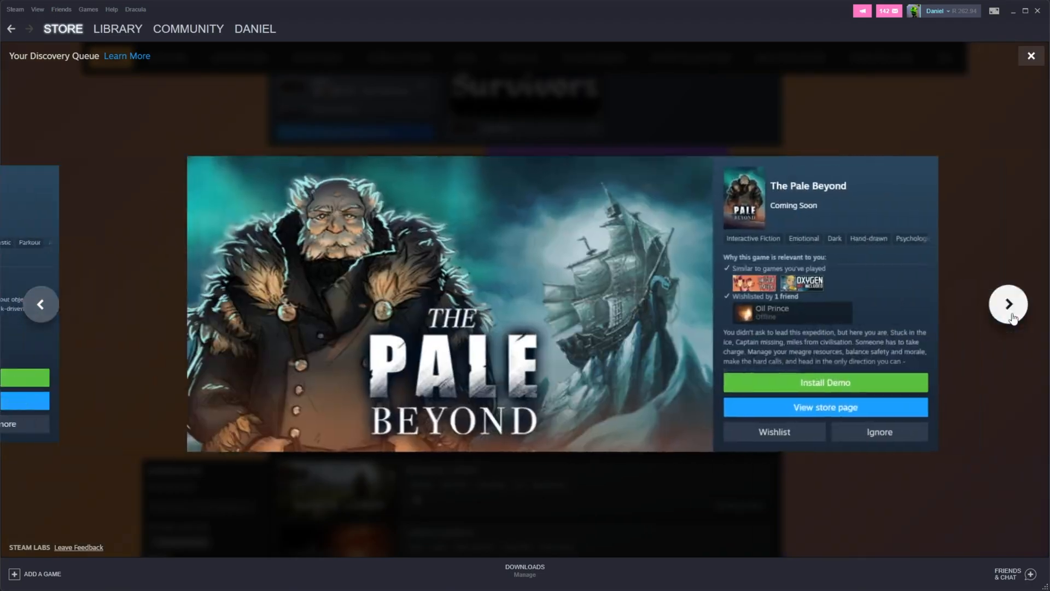
click(1008, 303)
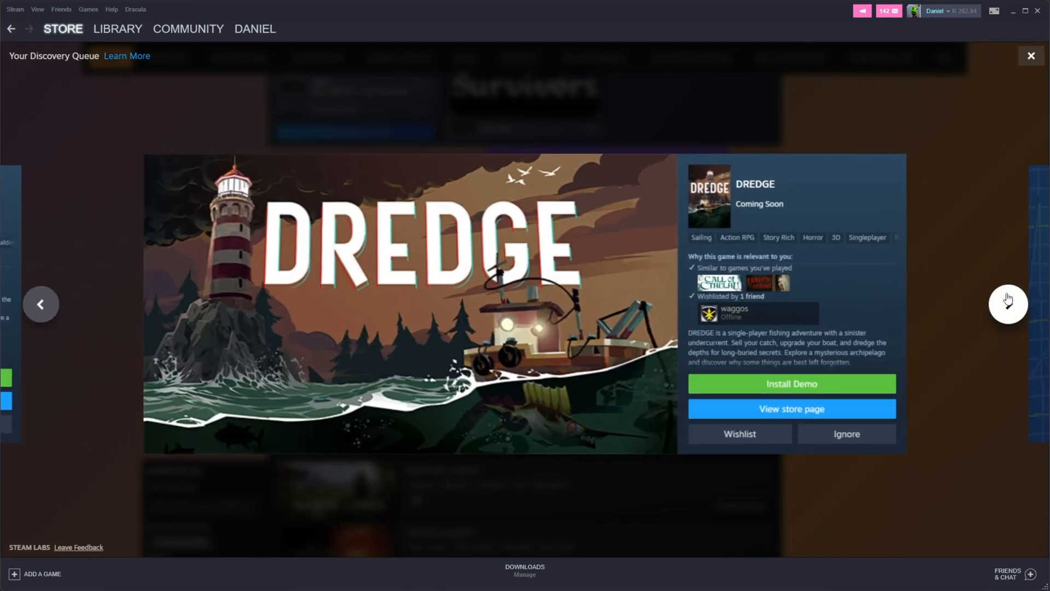
click(1009, 303)
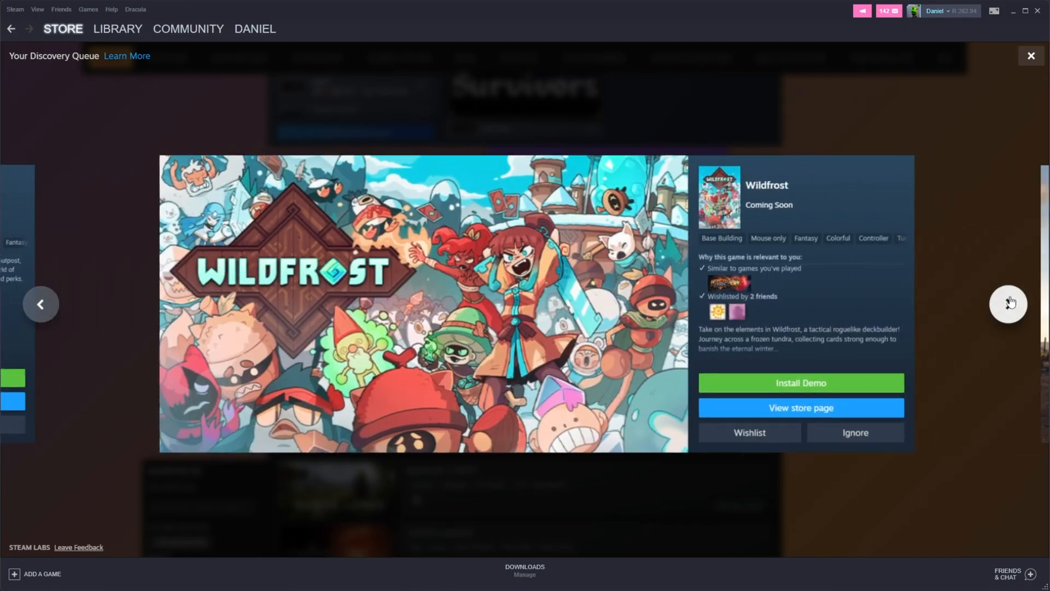
click(1008, 304)
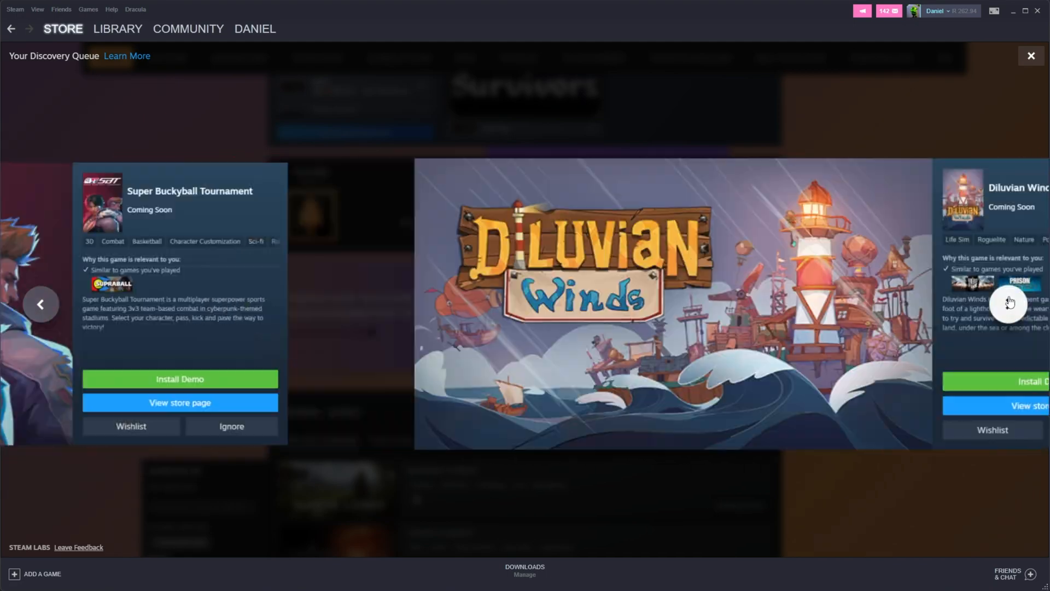
click(1008, 304)
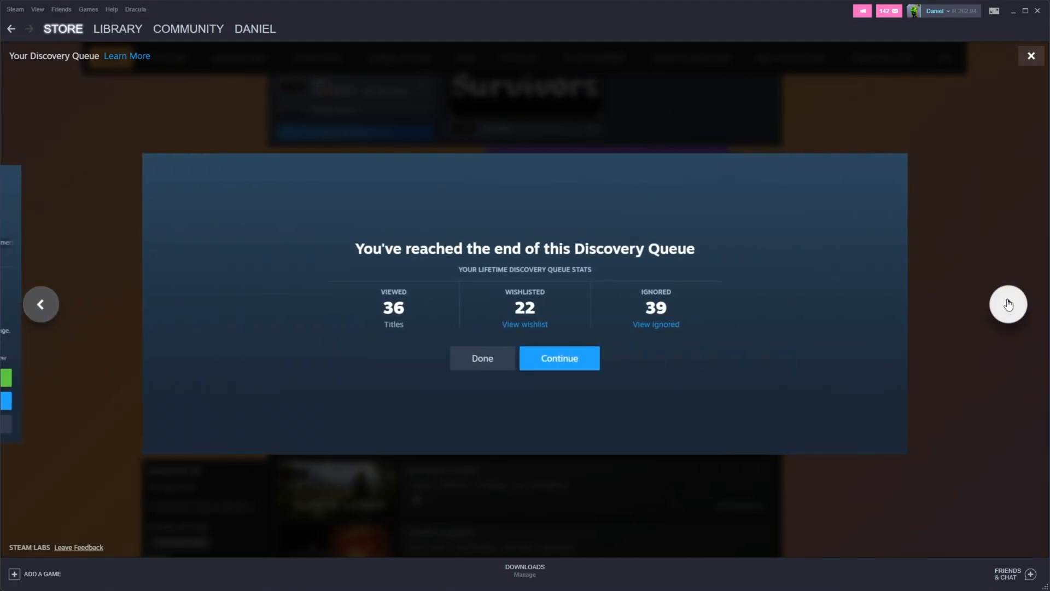
- Start another discovery queue and advance through its demos to the end
click(558, 357)
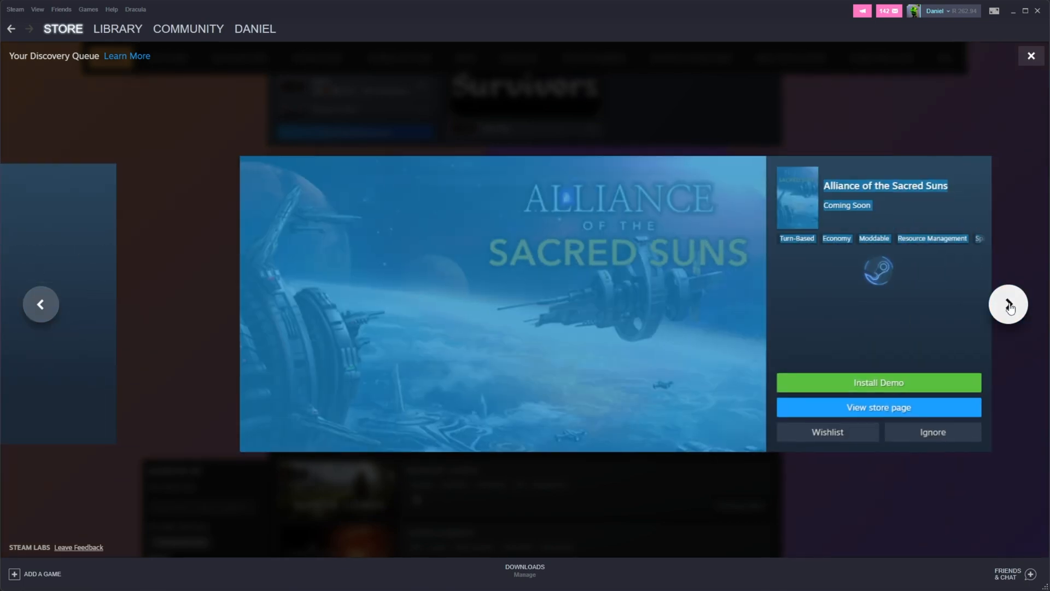
click(1008, 304)
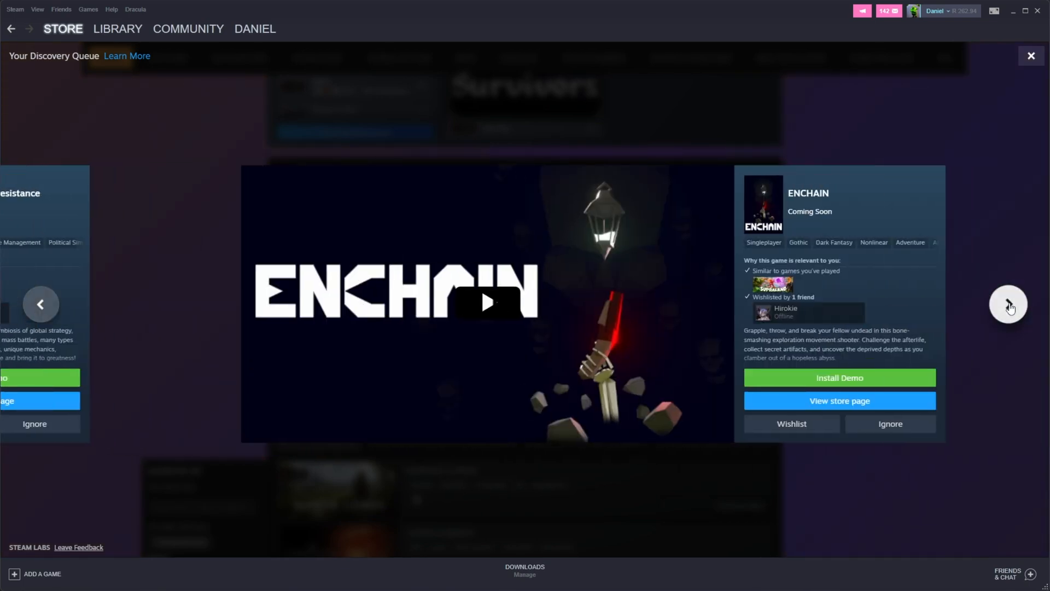
click(1008, 304)
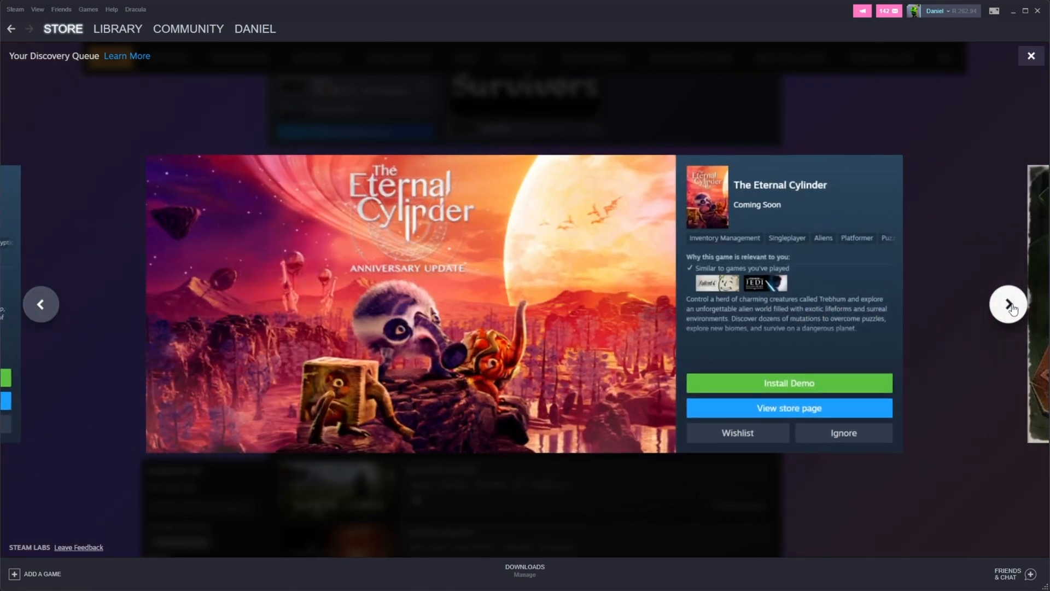
click(1007, 304)
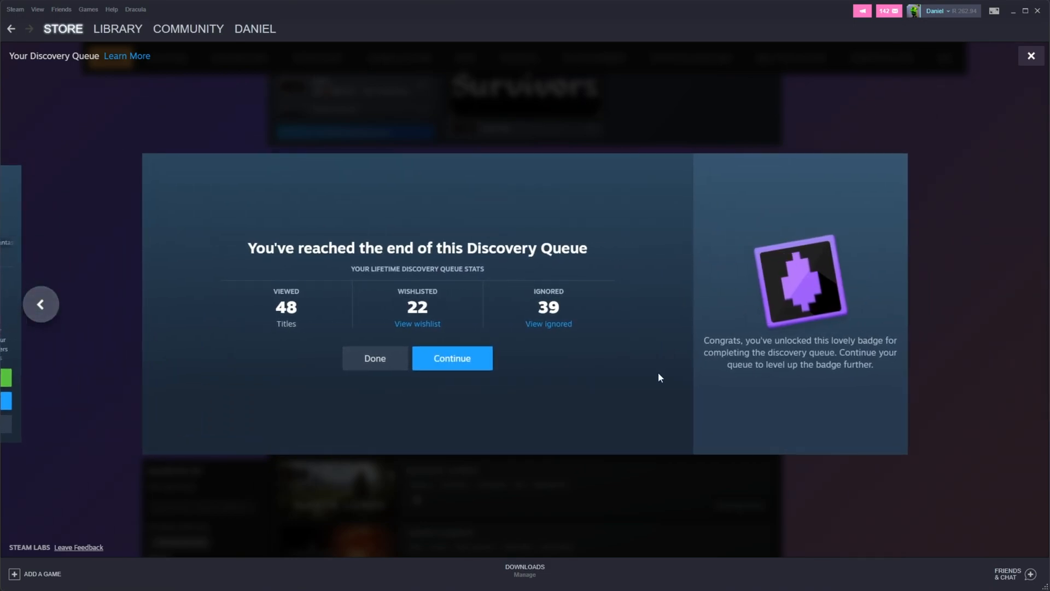
- Finish a queue past Target and Stranded Nightmare, then go to your own profile
click(451, 358)
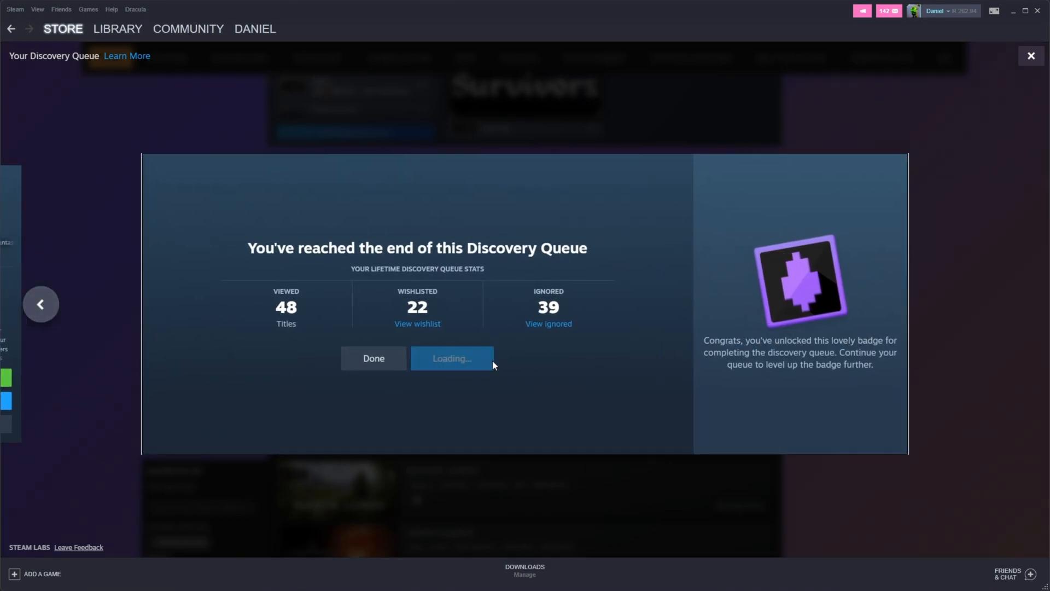
click(452, 358)
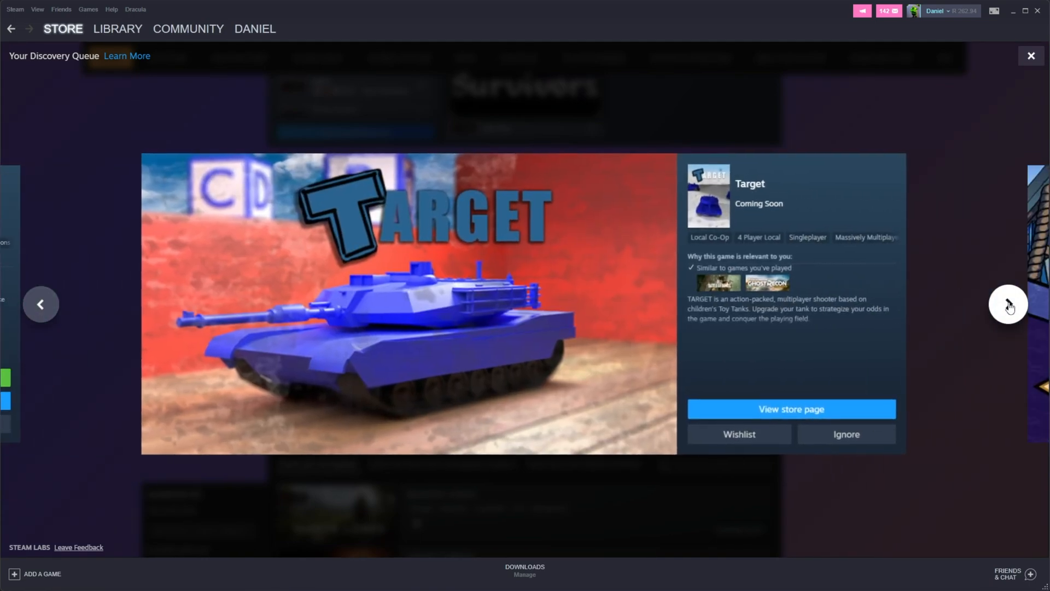
click(1008, 303)
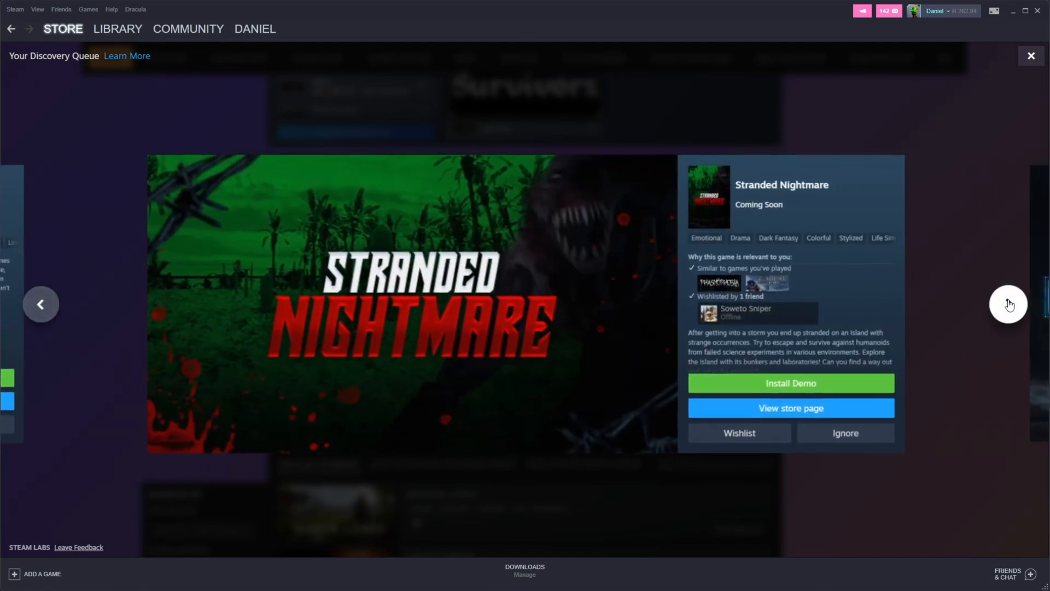
click(1008, 303)
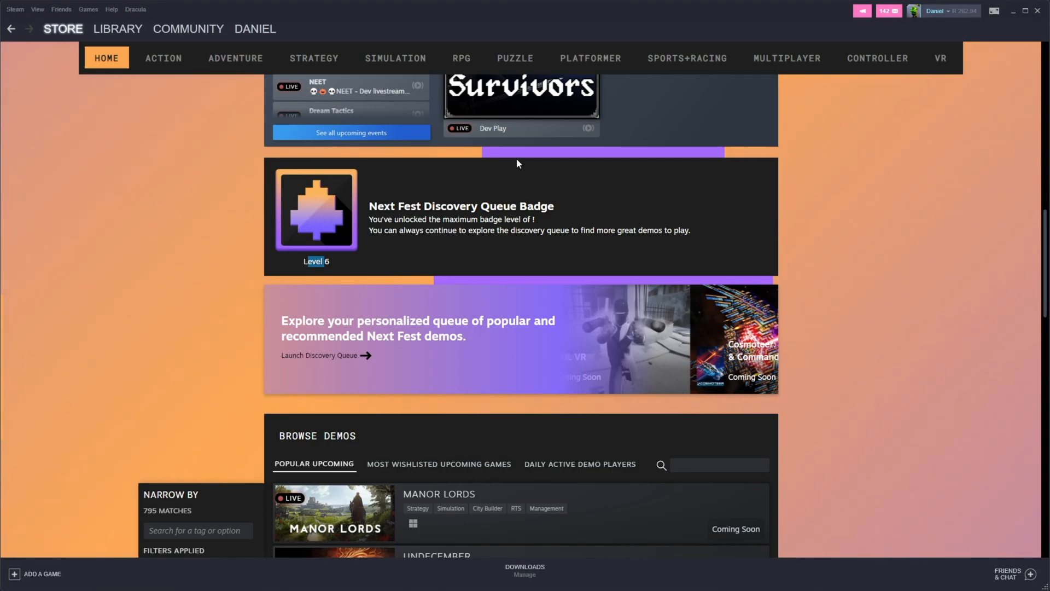
click(938, 11)
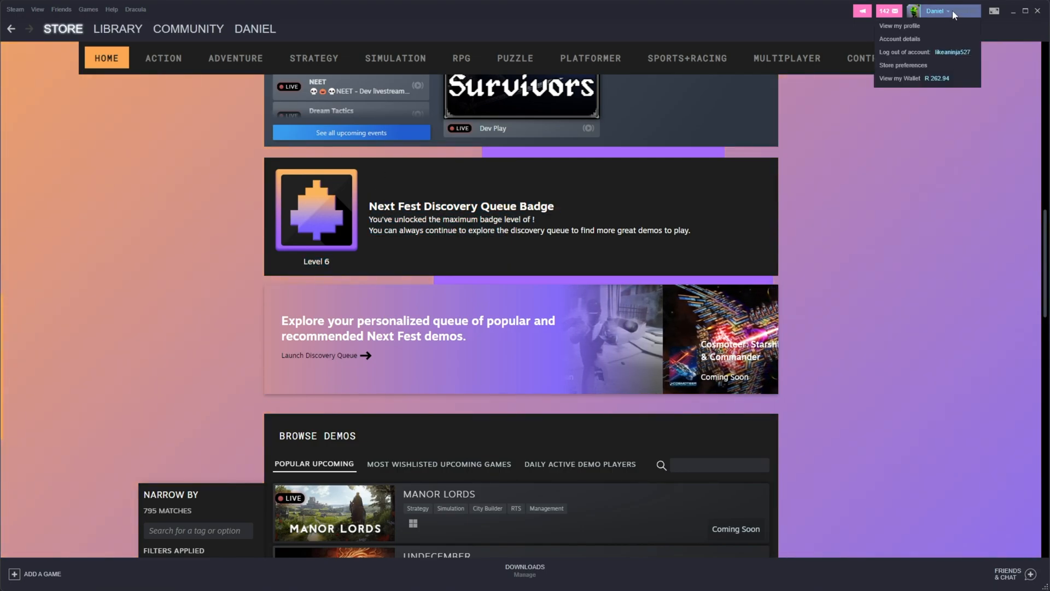
click(899, 26)
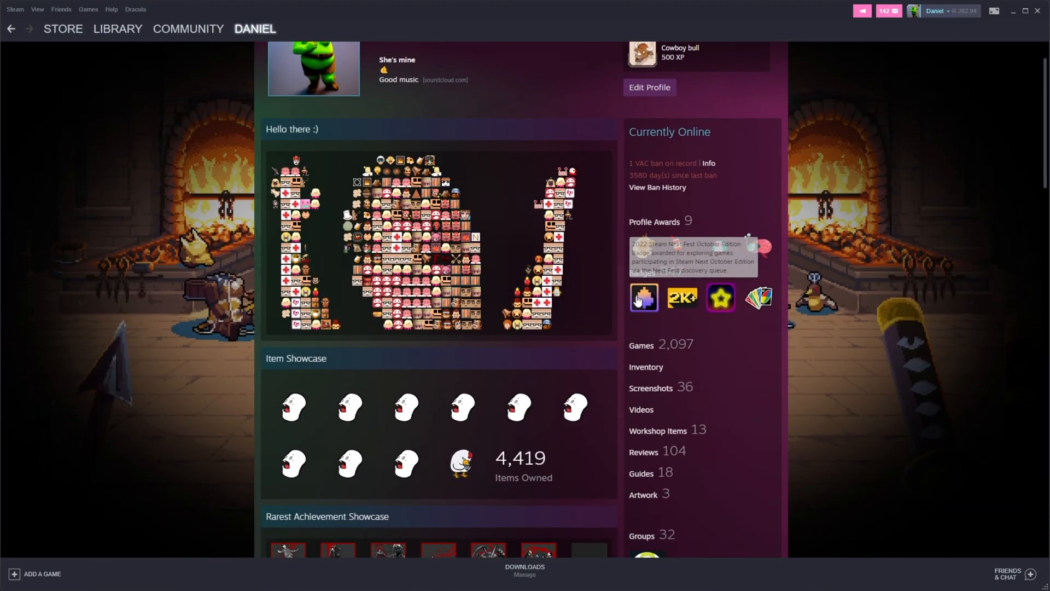
- Open the 2022 Steam Next Fest October Edition badge from Profile Awards, showing 100 XP
click(643, 298)
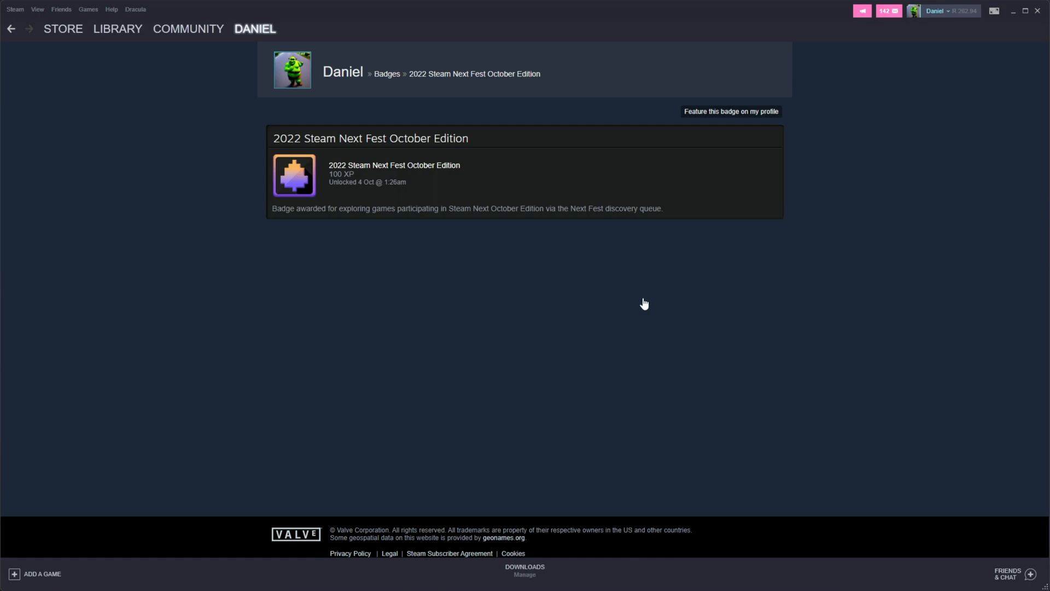
mouse_move(991, 95)
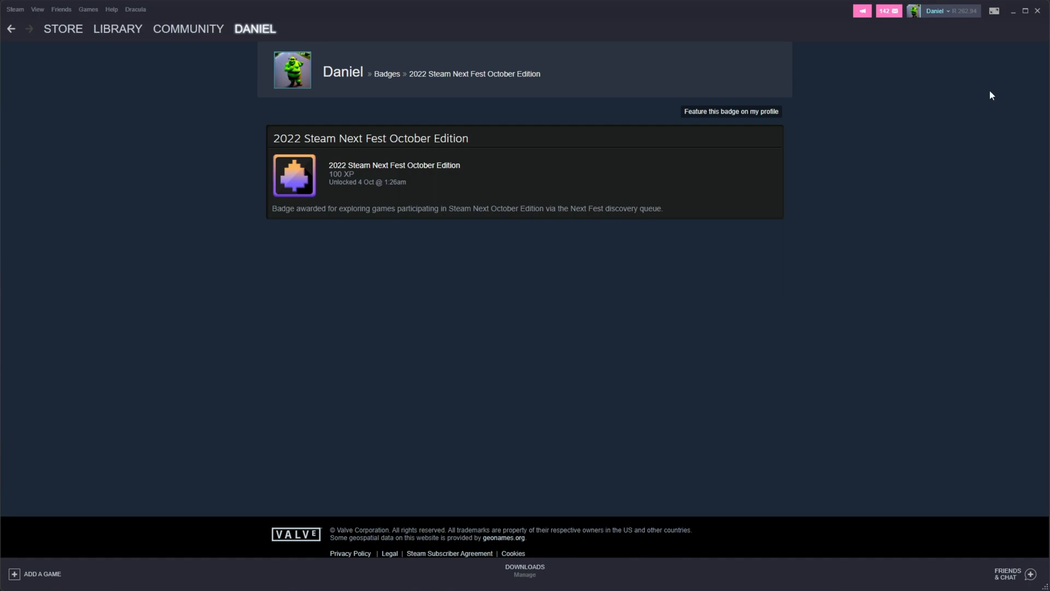